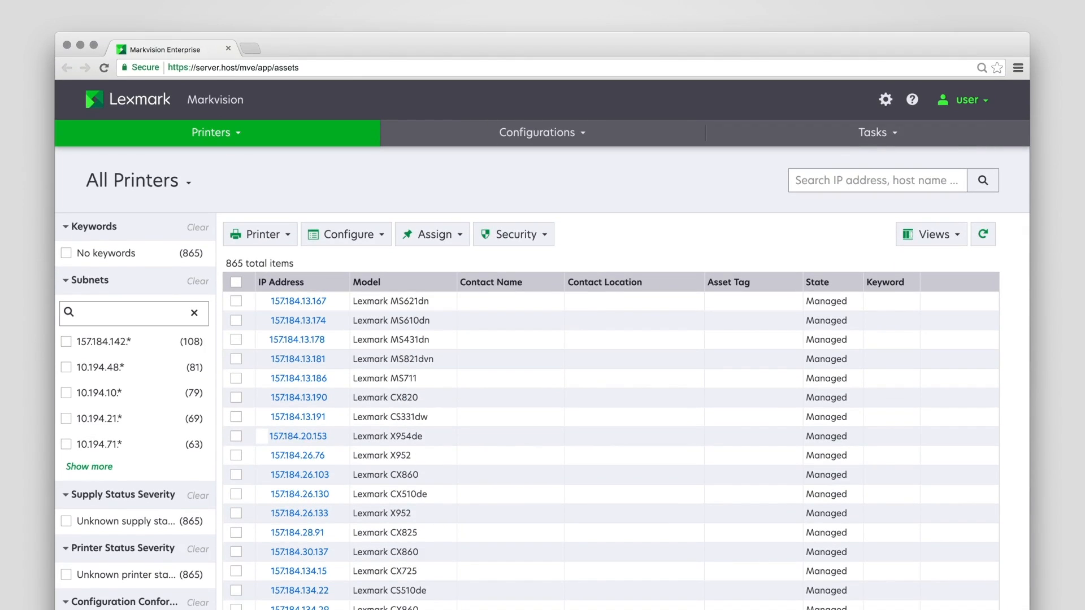
mouse_move(238, 360)
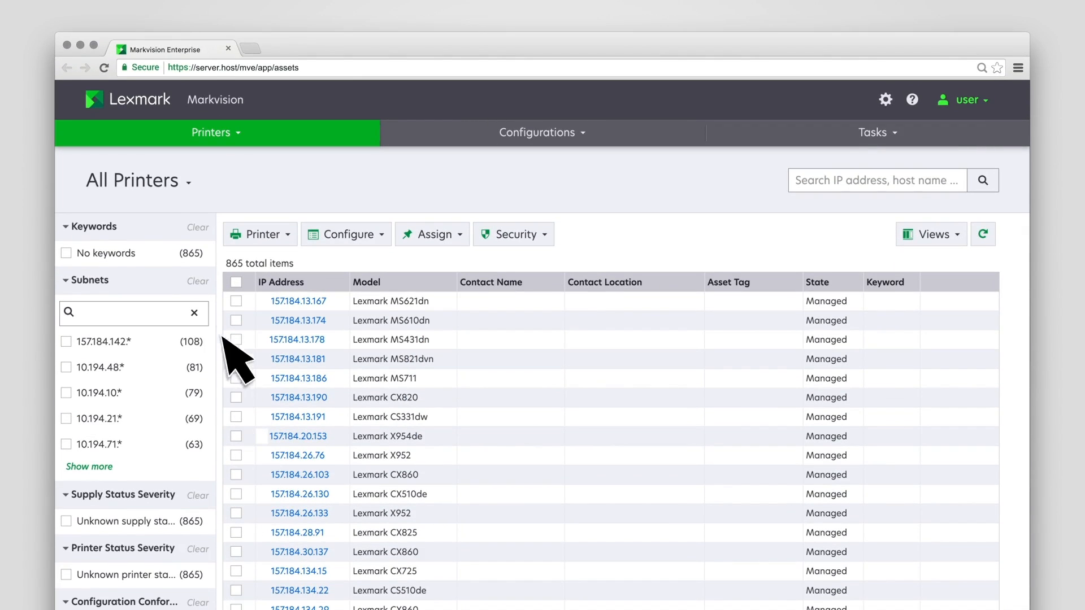
- Filter the printers to subnets 10.194.48.* and 10.194.10.* and start saving the search
click(138, 181)
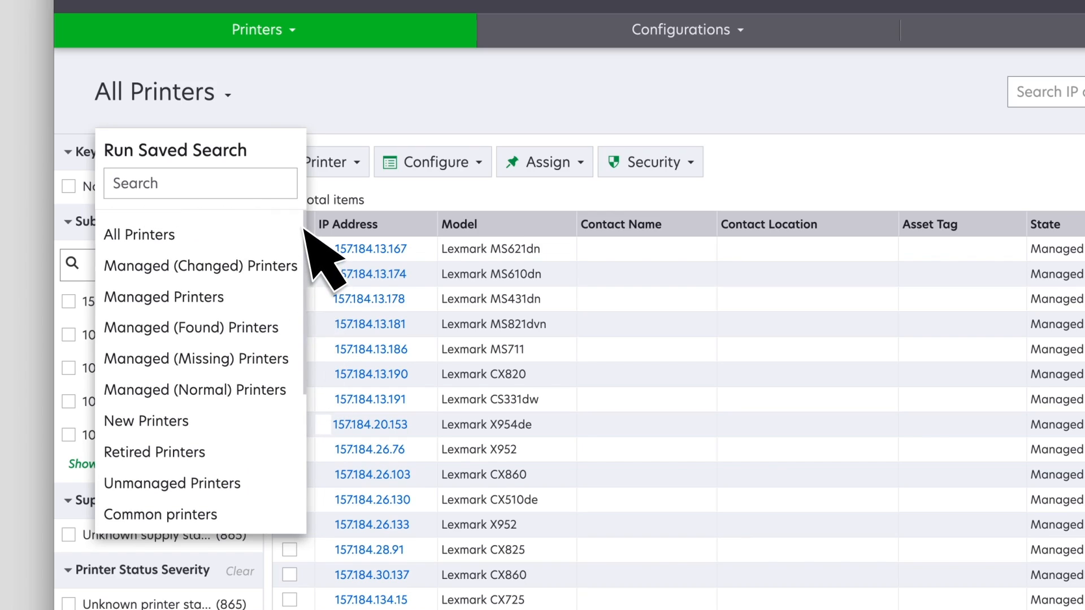
mouse_move(199, 265)
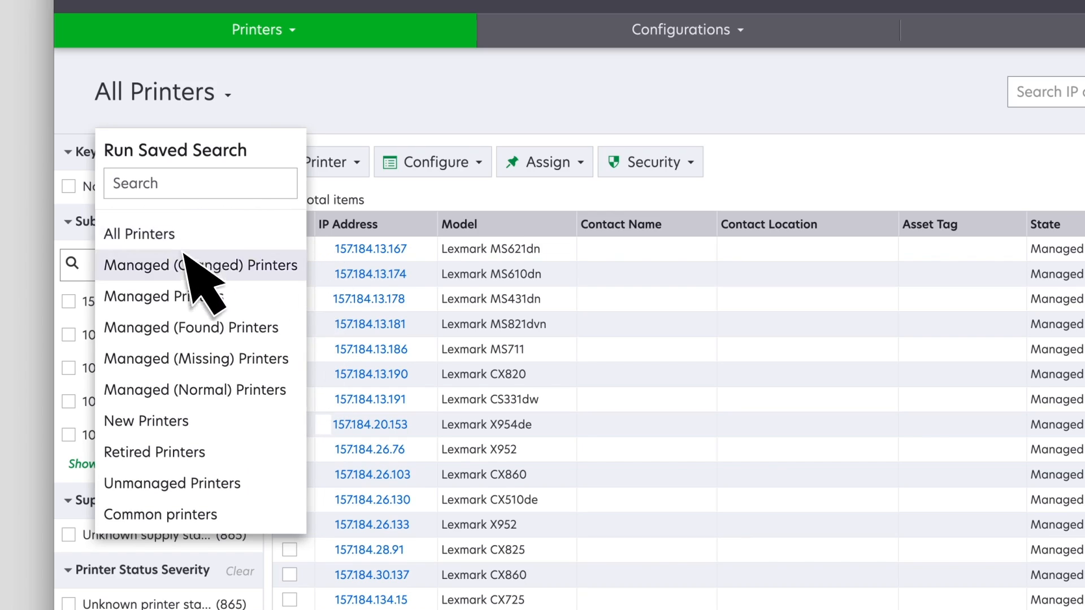
mouse_move(146, 421)
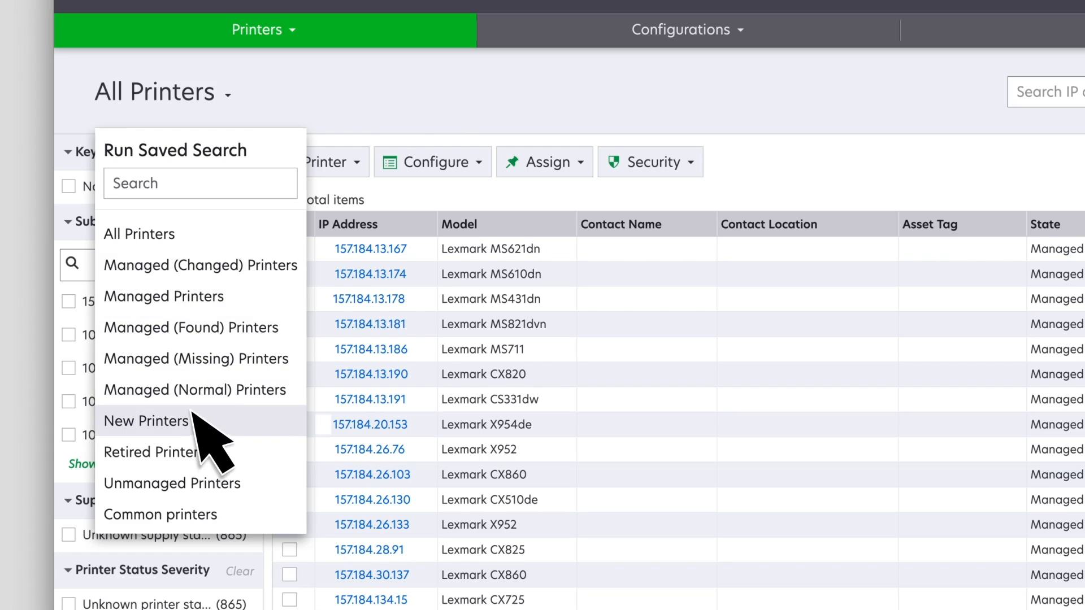
mouse_move(164, 296)
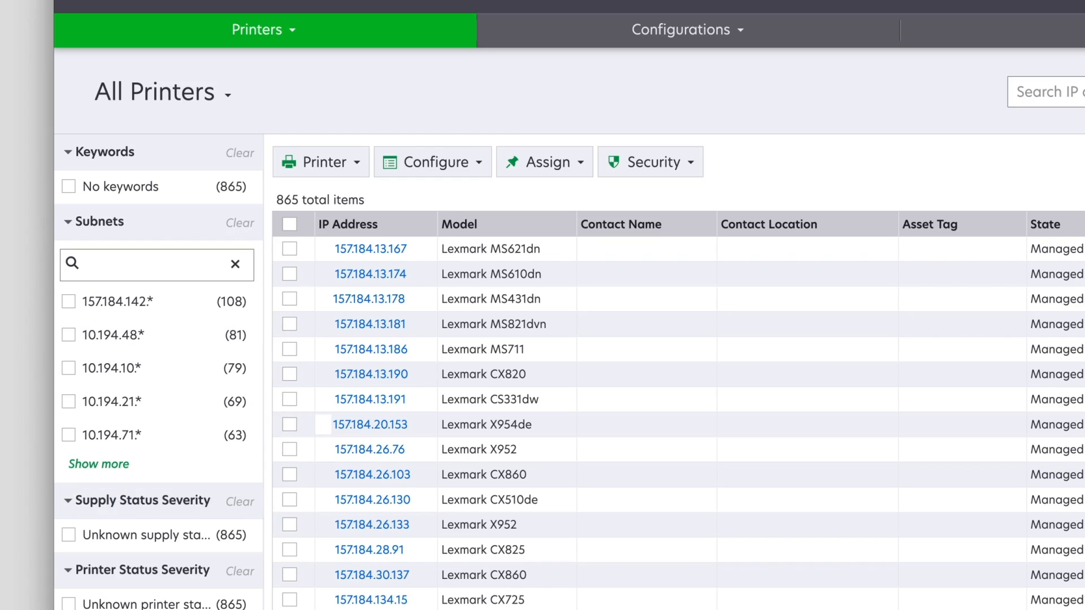
click(67, 335)
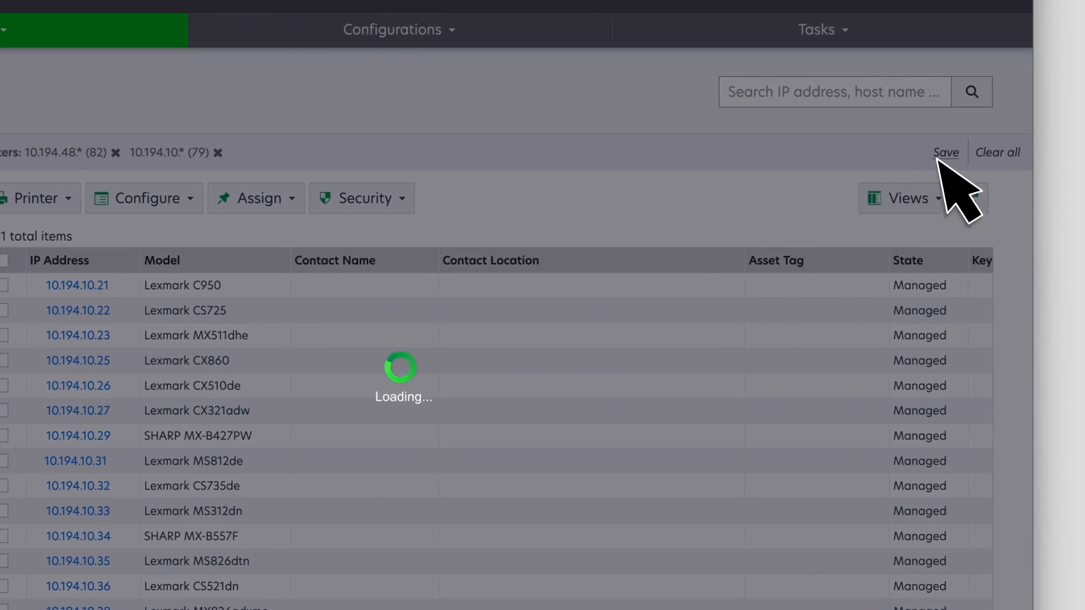
click(946, 152)
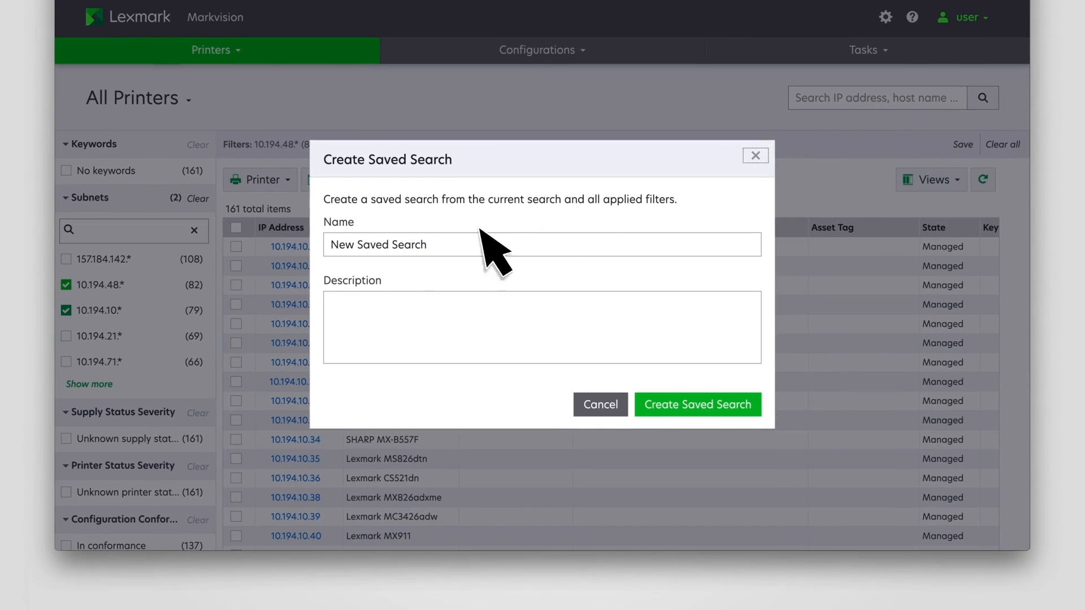
- Create the saved search 'Admin printers network' with description 'For admin use only.'
text(Admin printers network)
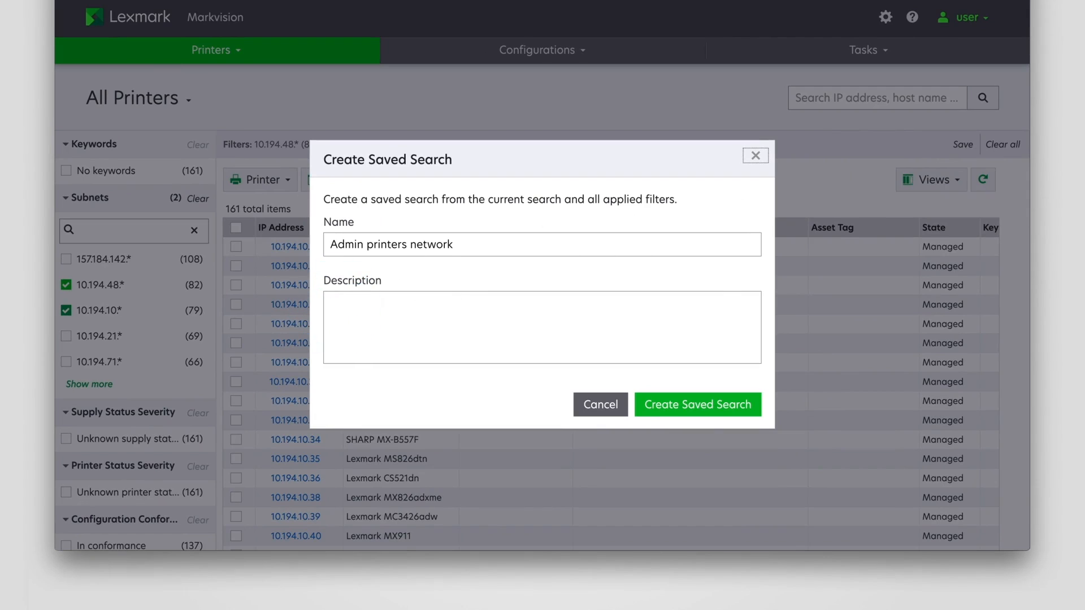
text(For admin use only.)
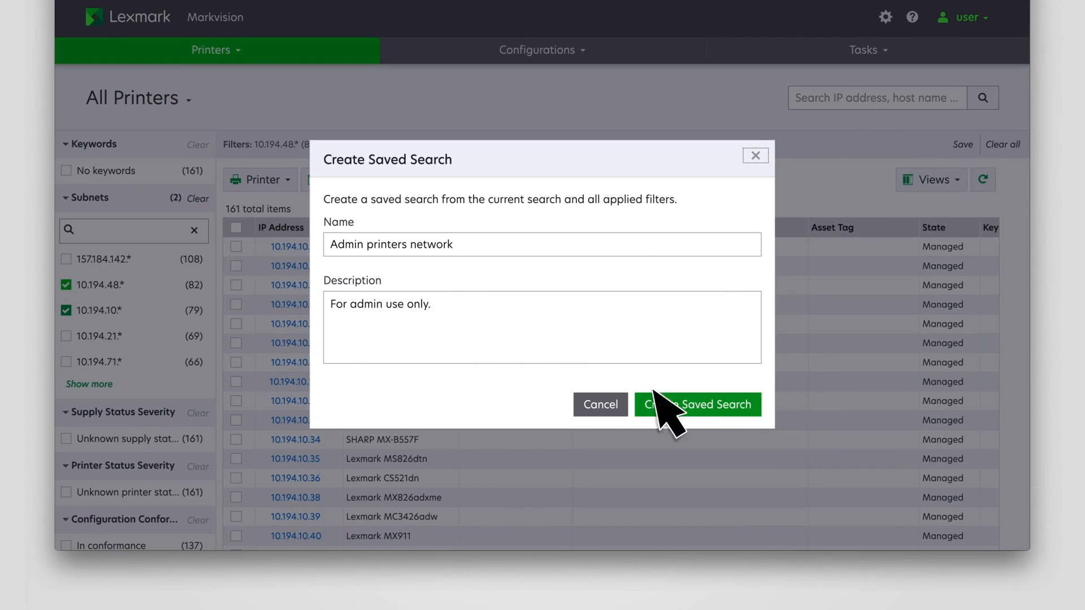
click(697, 404)
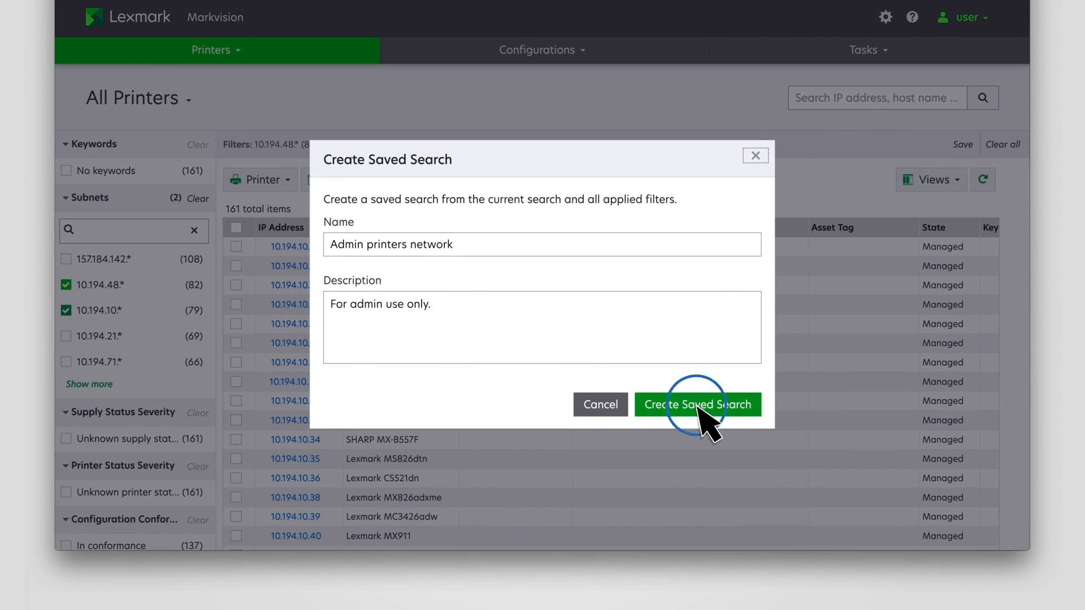
click(697, 404)
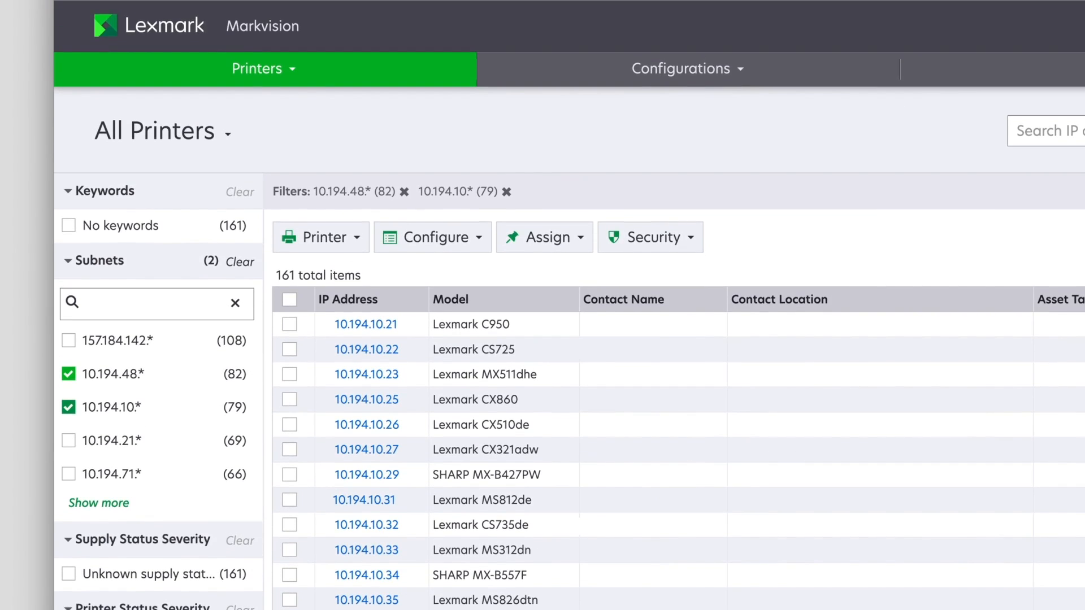
- Go to the Saved Searches page via the Printers menu and select Common printers
click(263, 68)
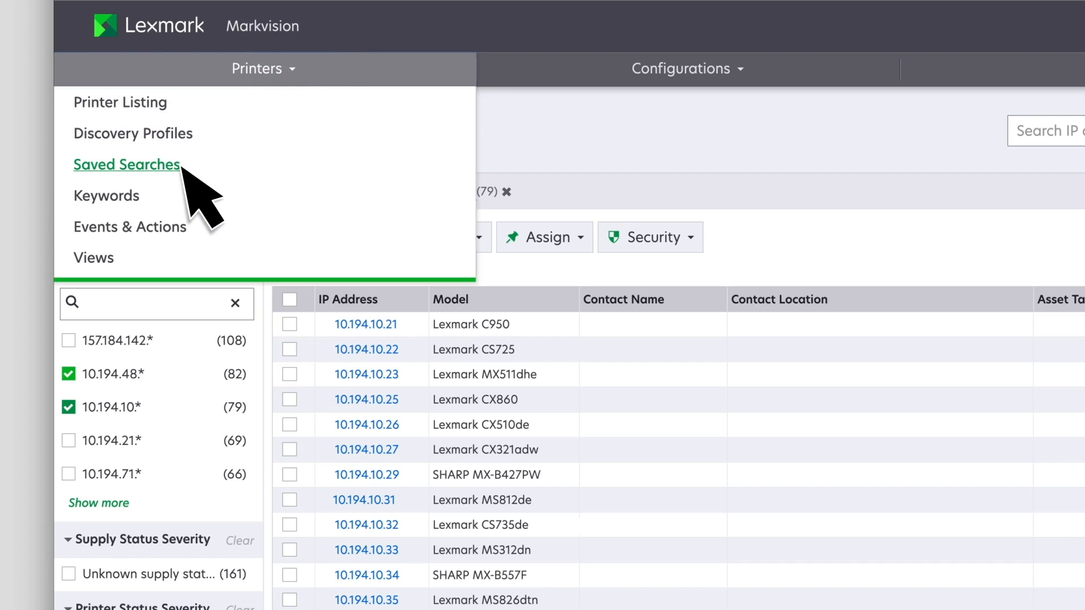
click(126, 164)
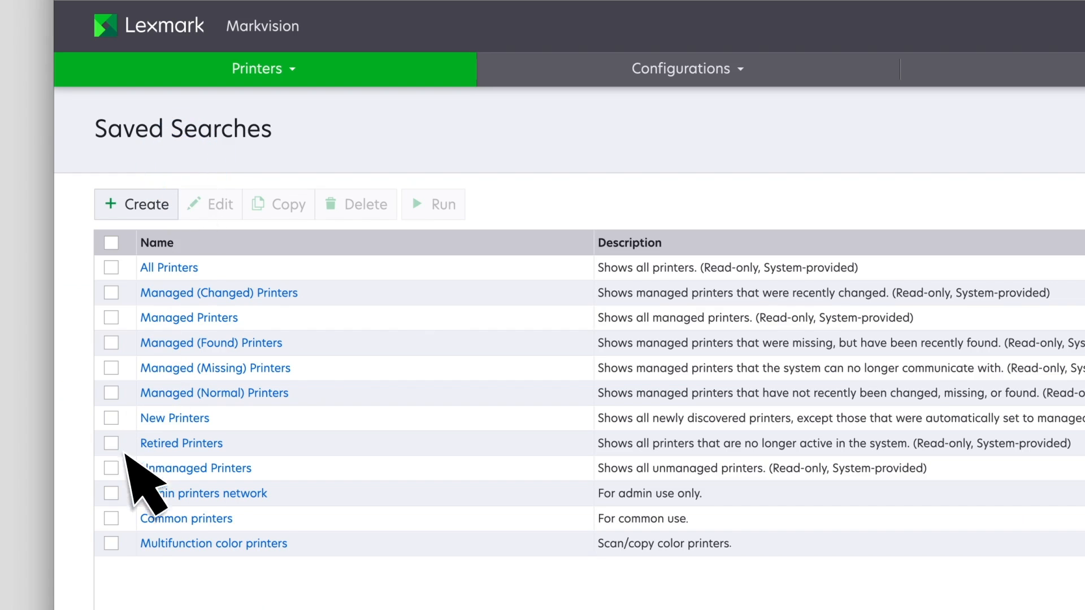
click(111, 518)
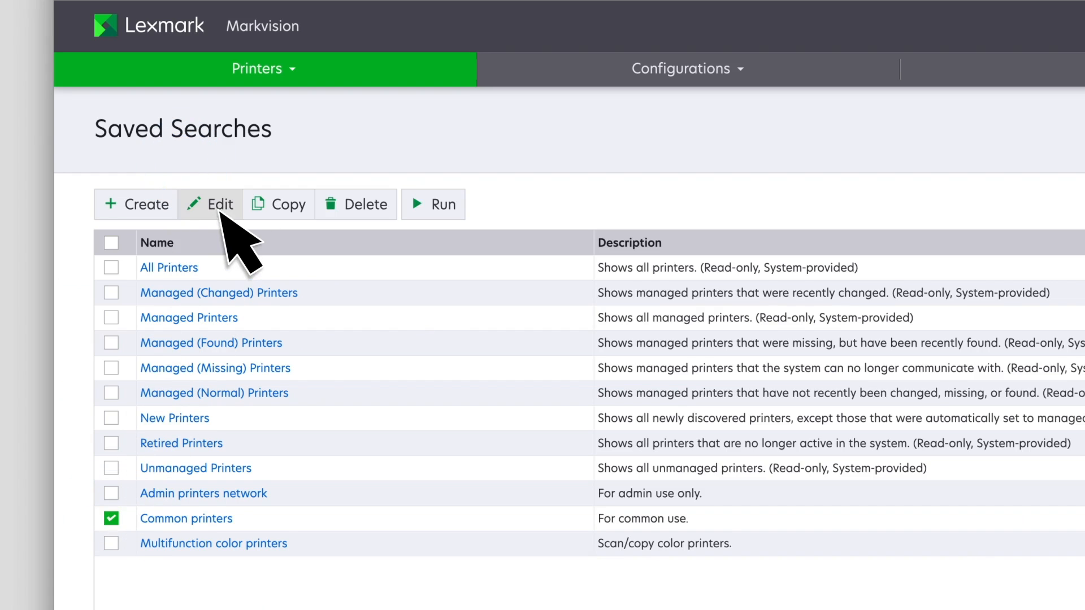
mouse_move(367, 204)
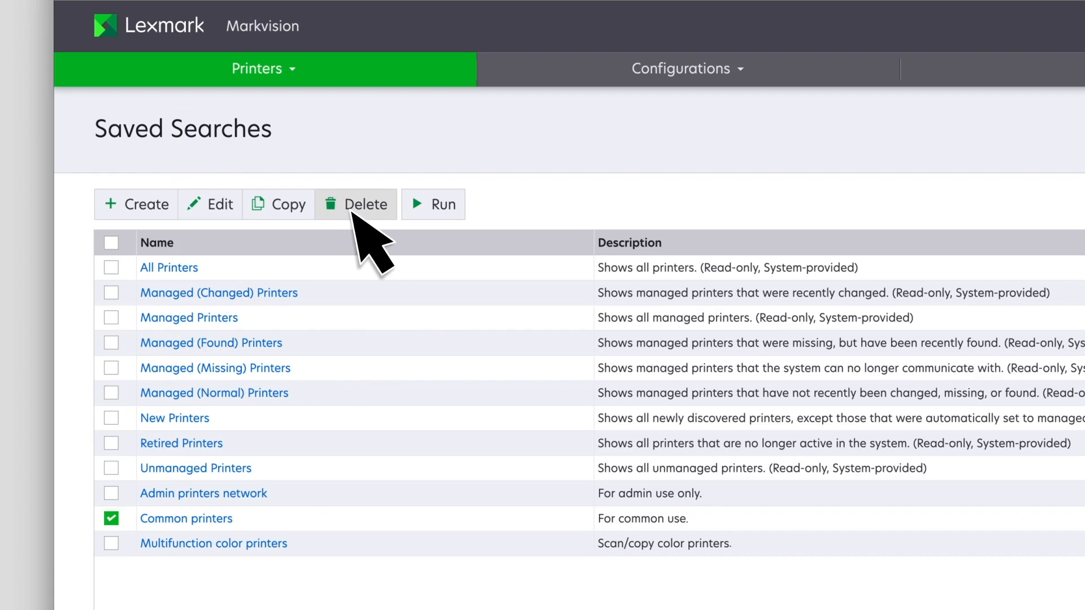
mouse_move(137, 204)
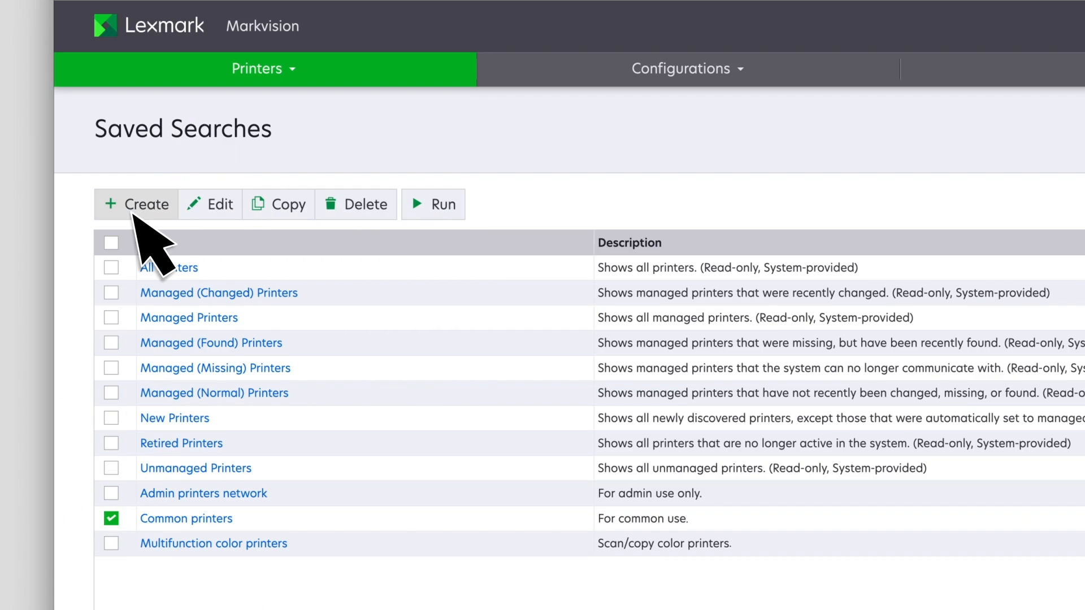
- Start a new saved search named 'Multifunction colored printers with fax' matching ANY rules
click(136, 204)
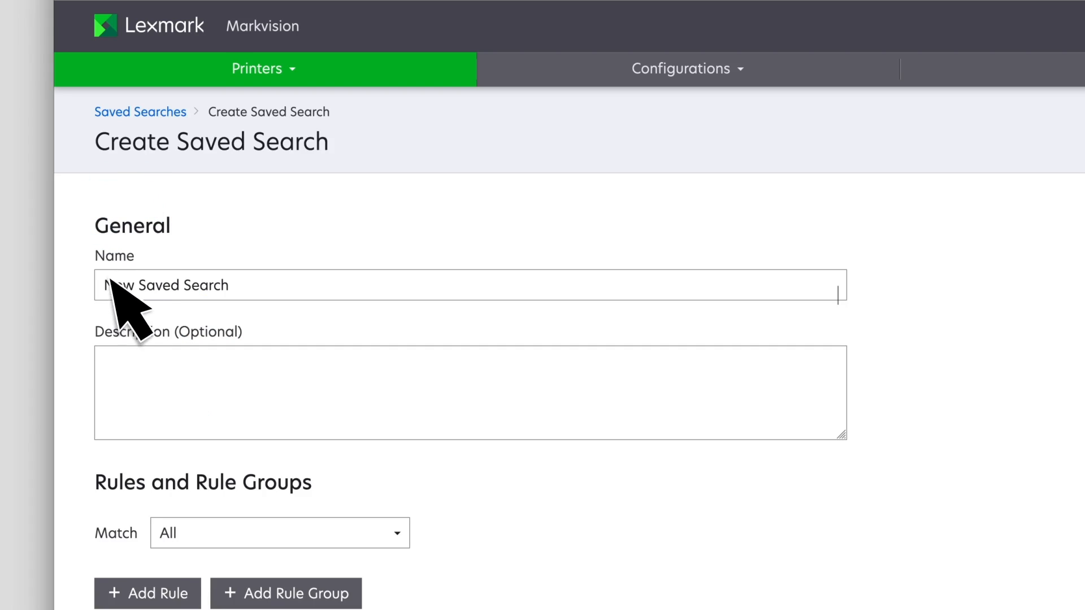
click(471, 285)
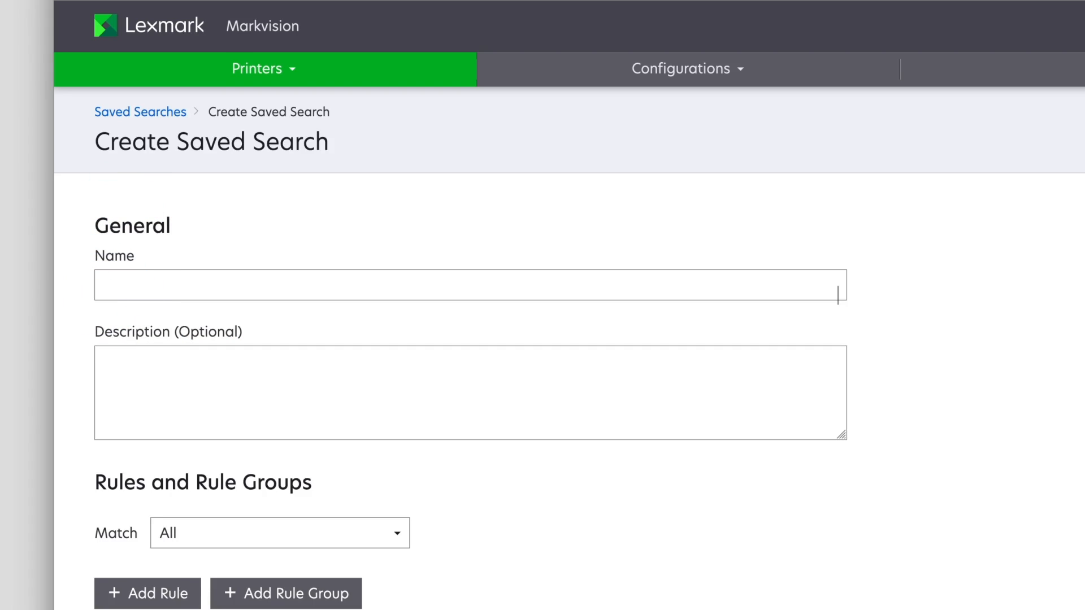
text(Multifunction colored printers with fax)
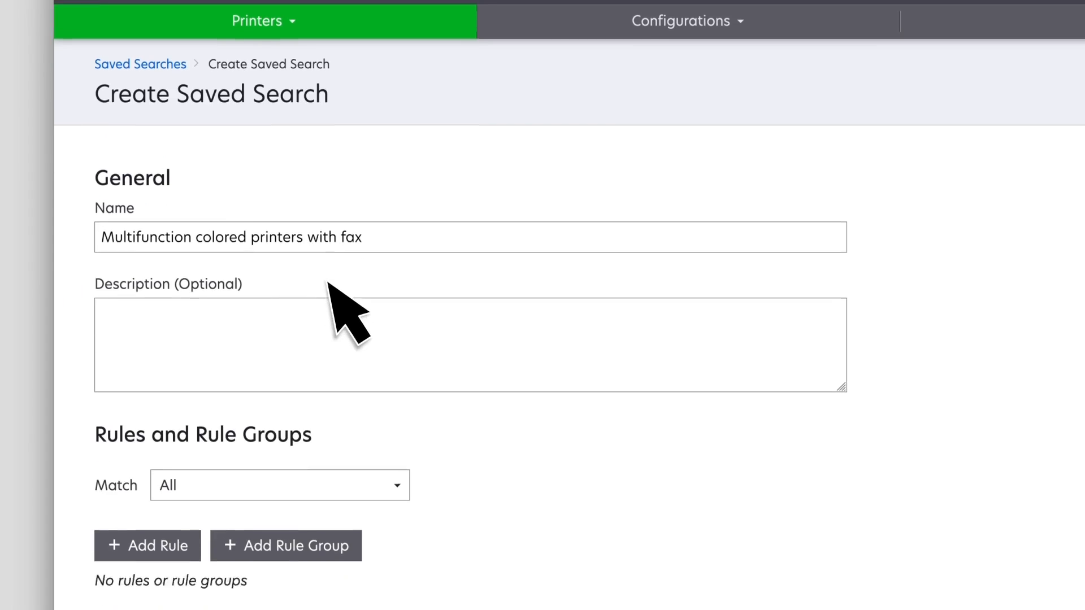
click(280, 485)
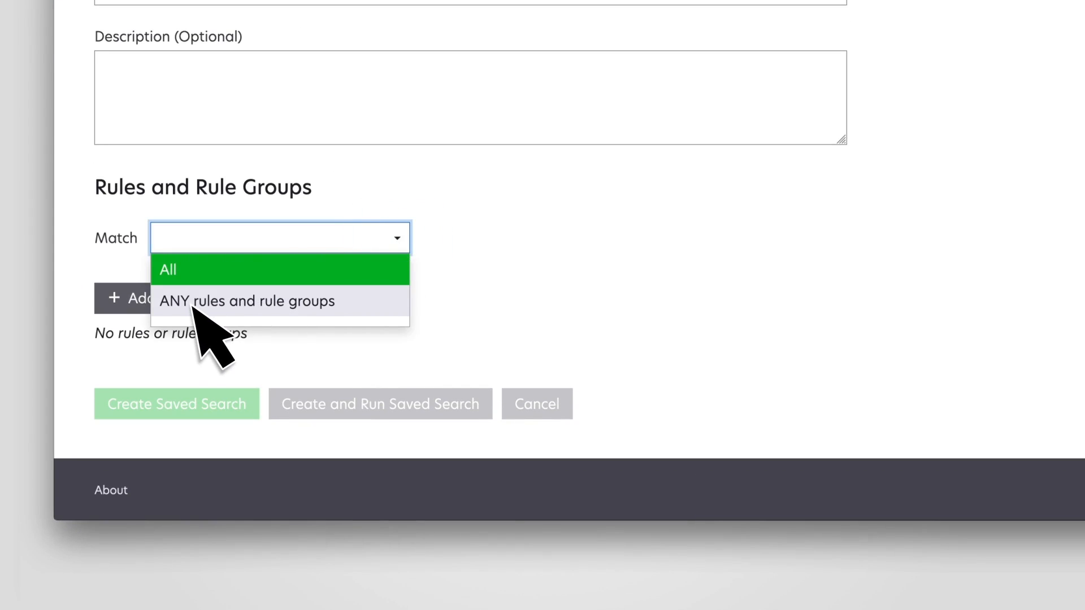
click(247, 300)
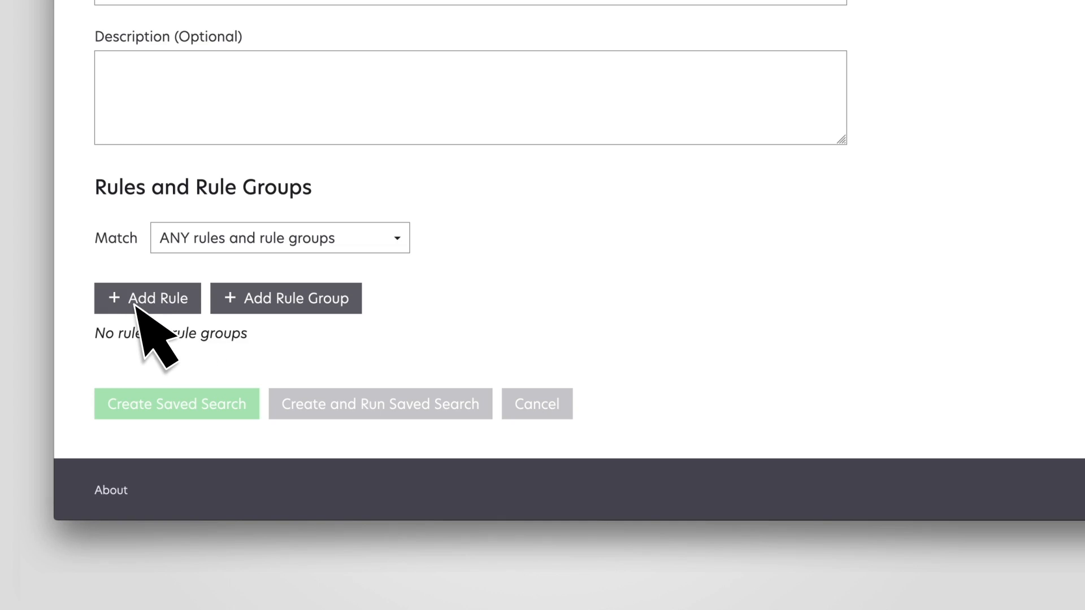
- Add a rule requiring Color Capability to exactly match Color
click(147, 299)
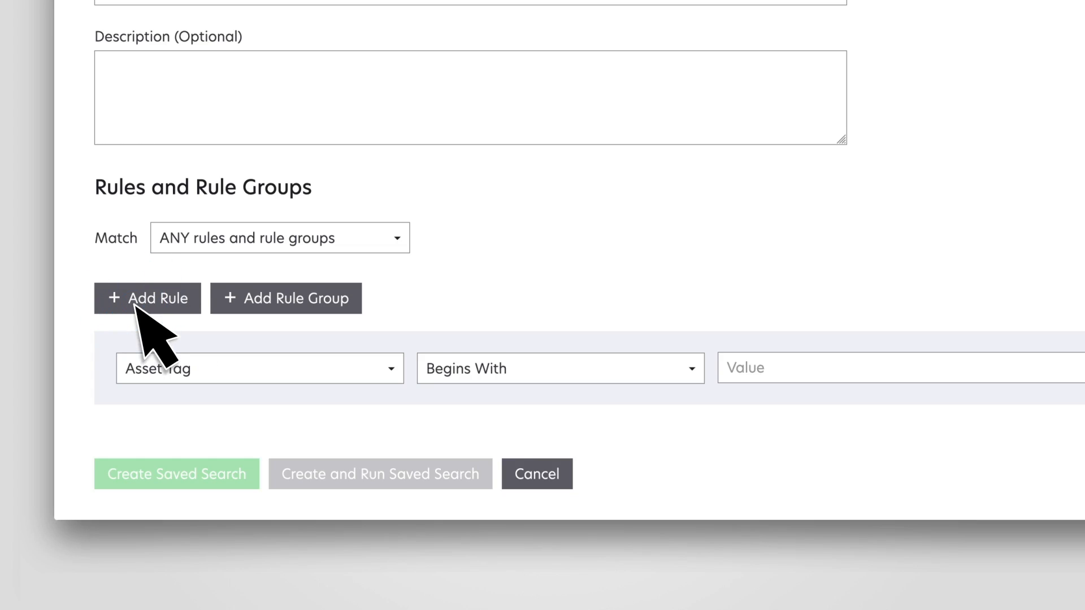
scroll(down, 3)
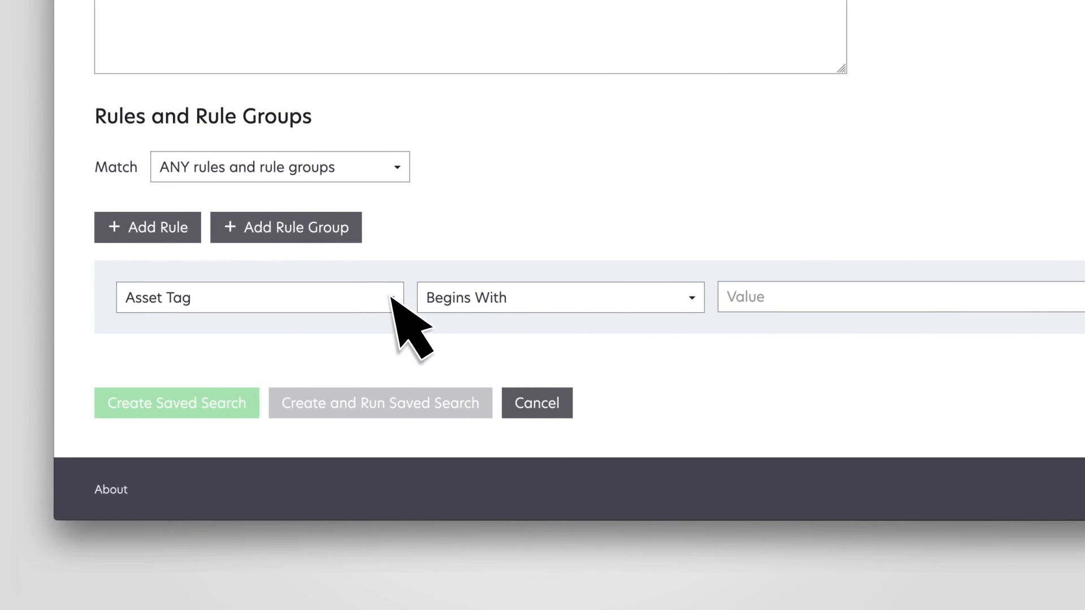
click(259, 296)
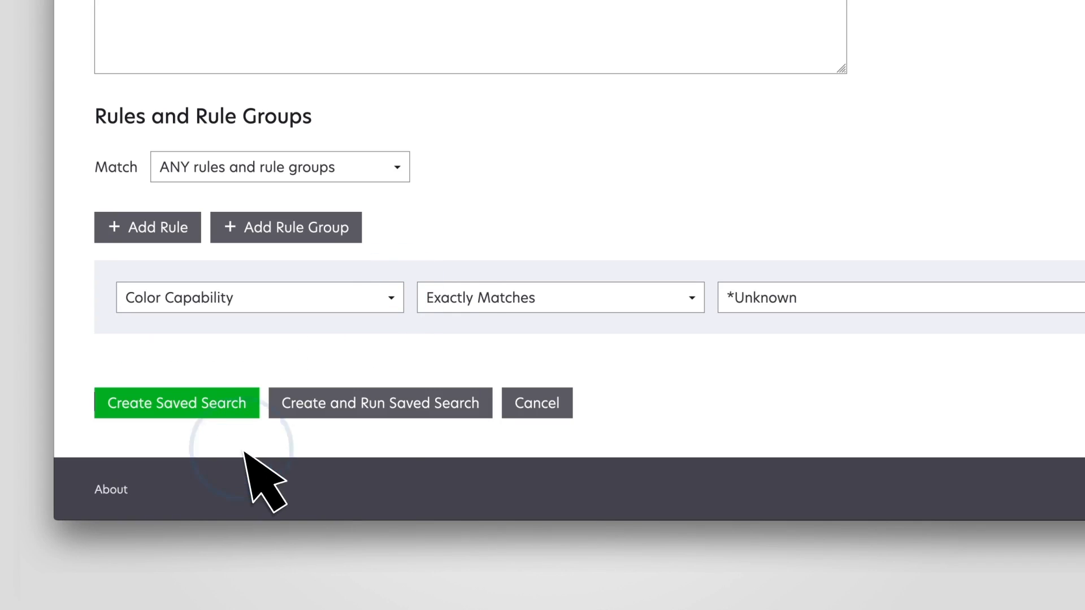
mouse_move(567, 360)
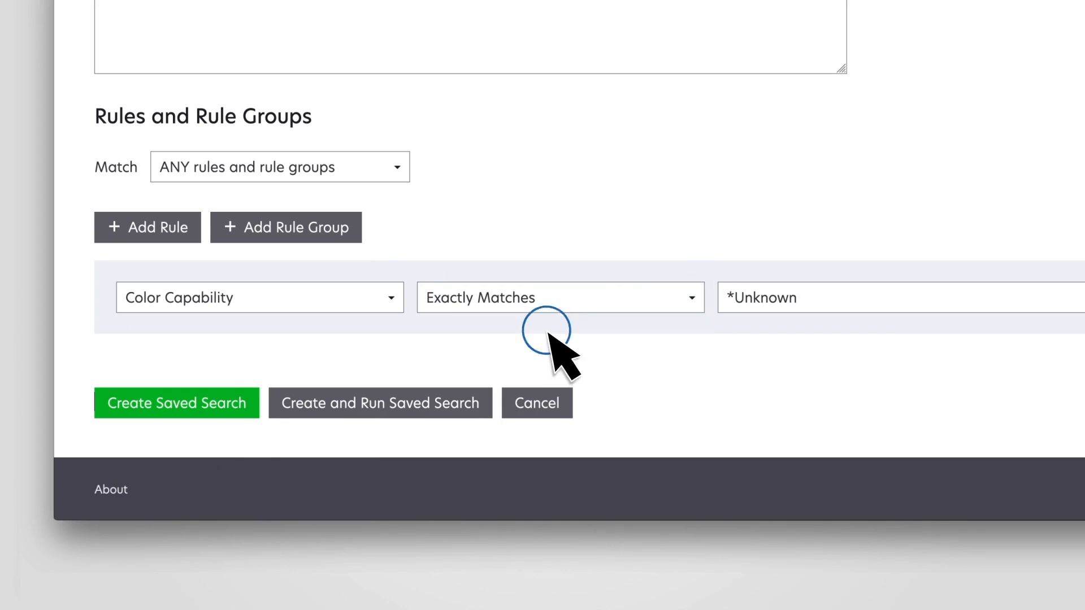
click(762, 298)
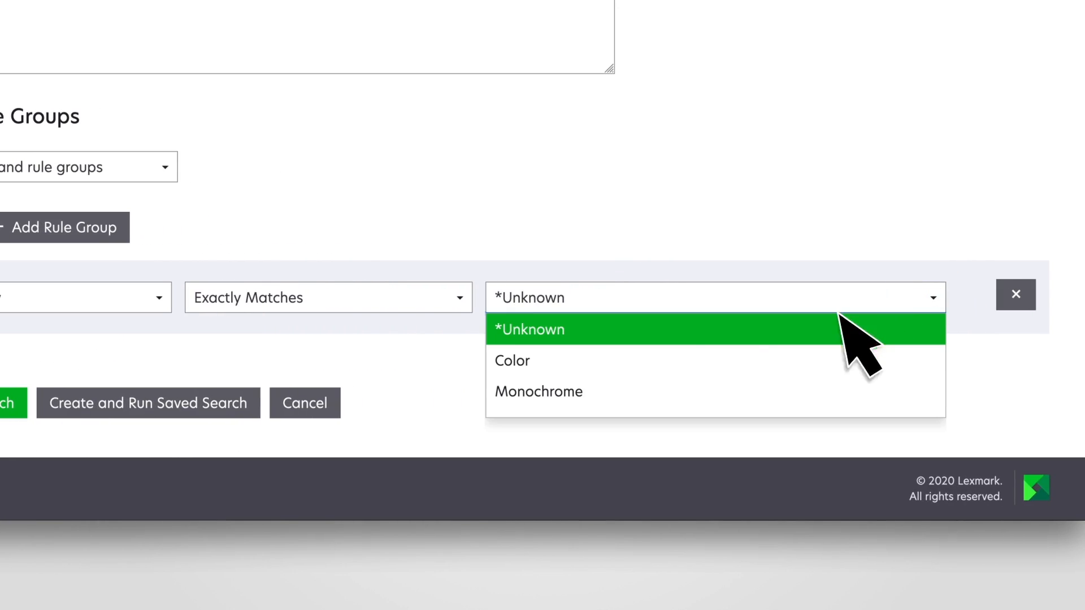
click(512, 360)
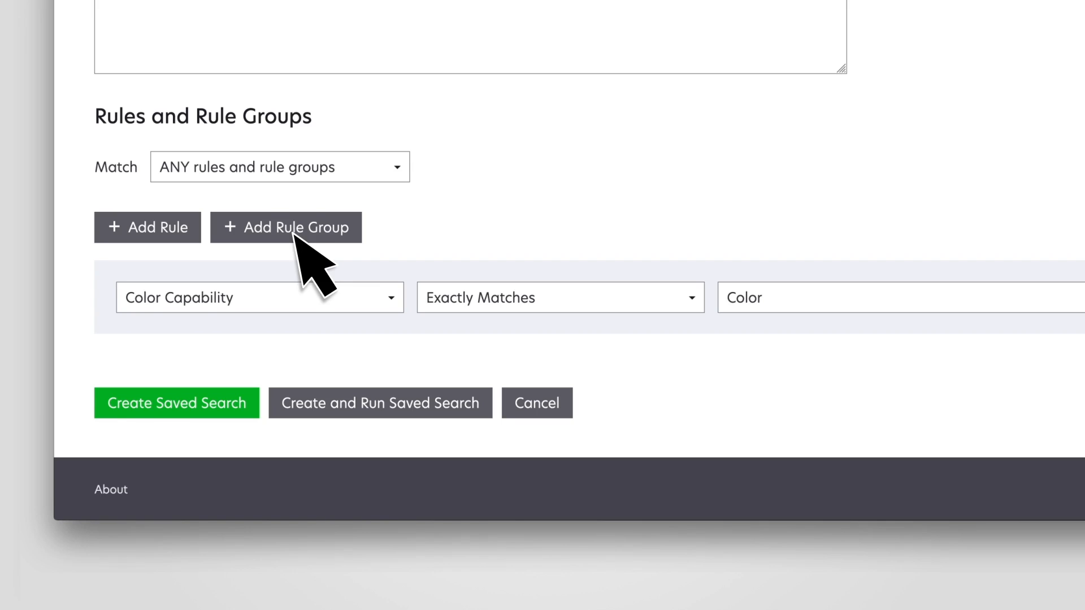
- Add a rule group with Scan to E-mail, Scan to Fax and Copy set to True, then create and run the search
click(284, 228)
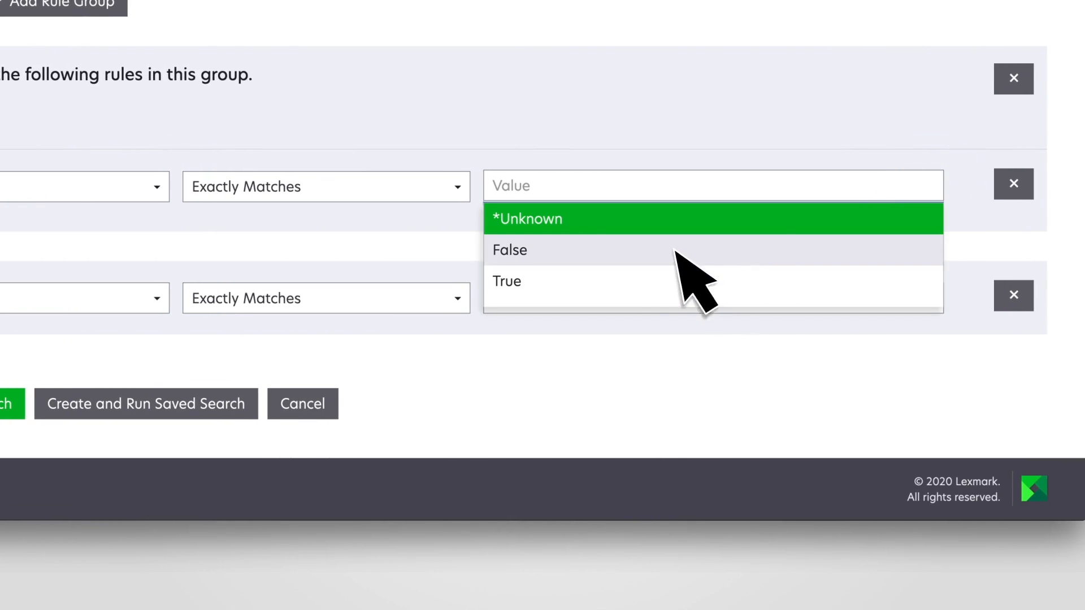
click(507, 281)
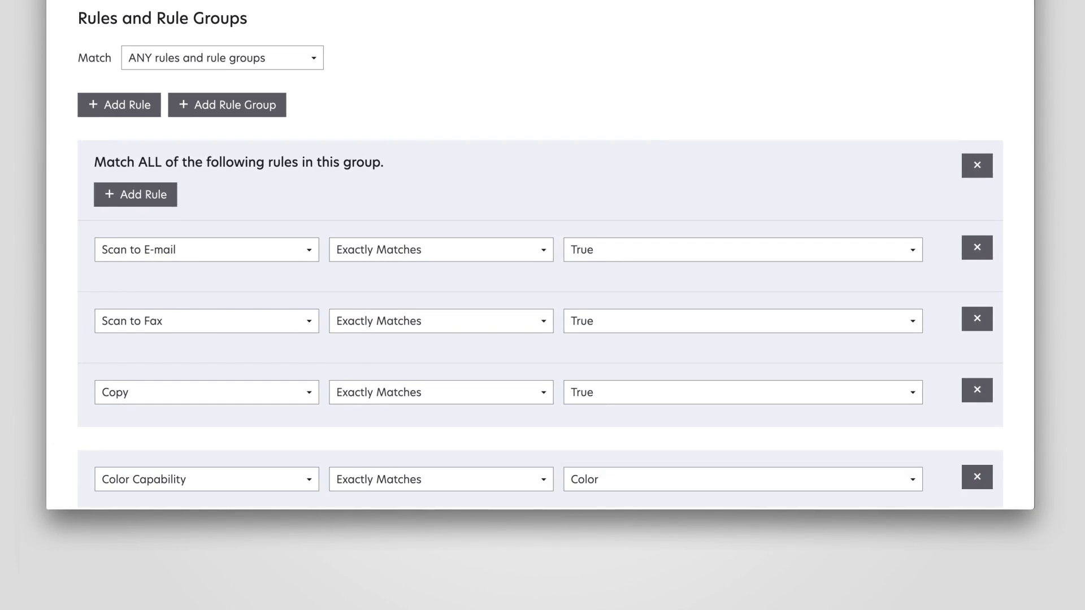
scroll(down, 3)
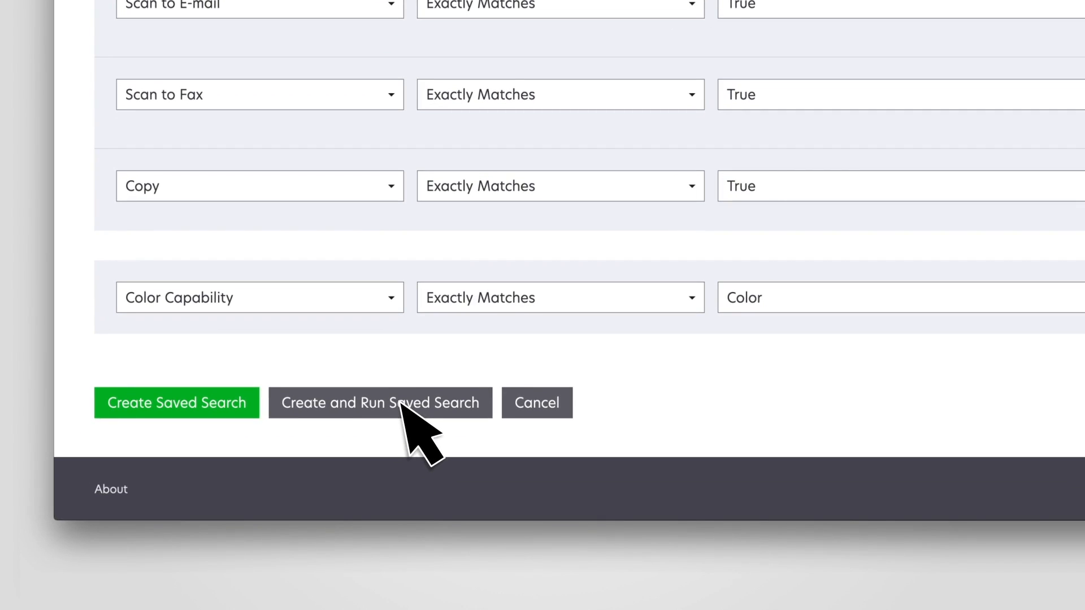
click(379, 403)
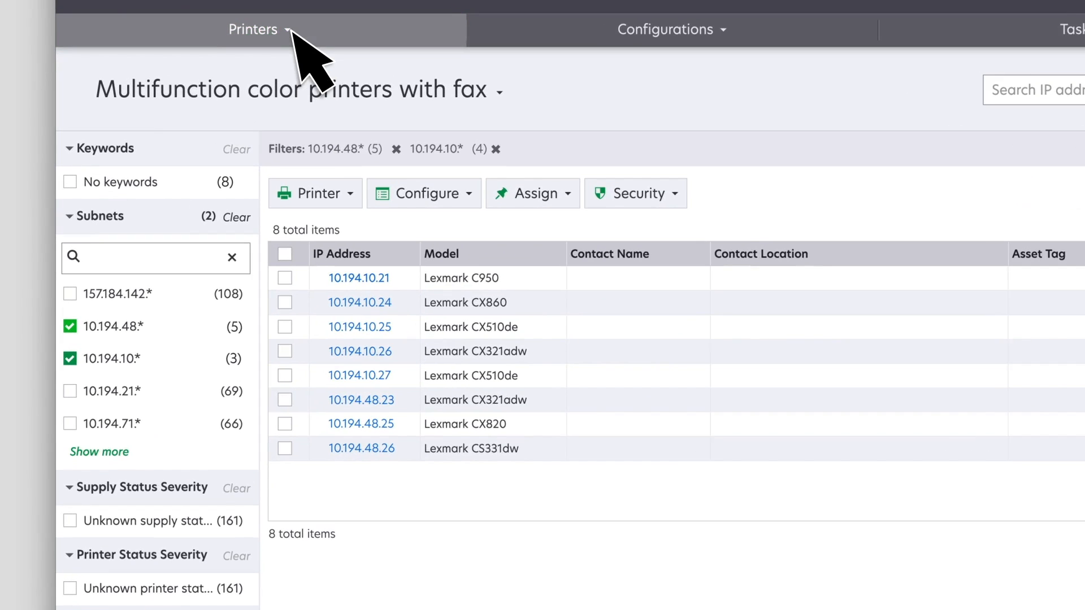
click(258, 29)
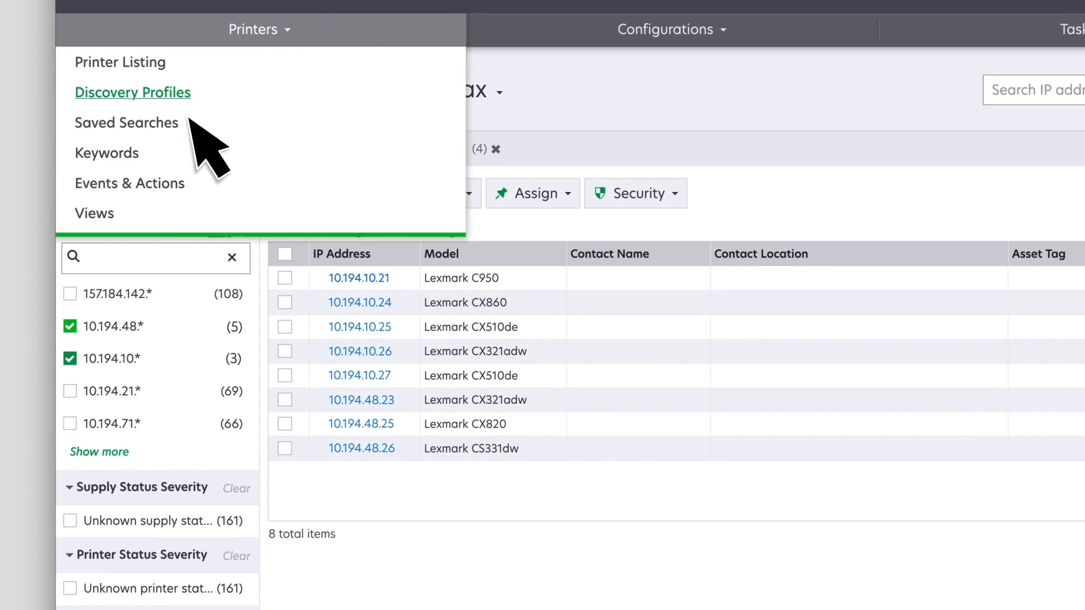
click(107, 154)
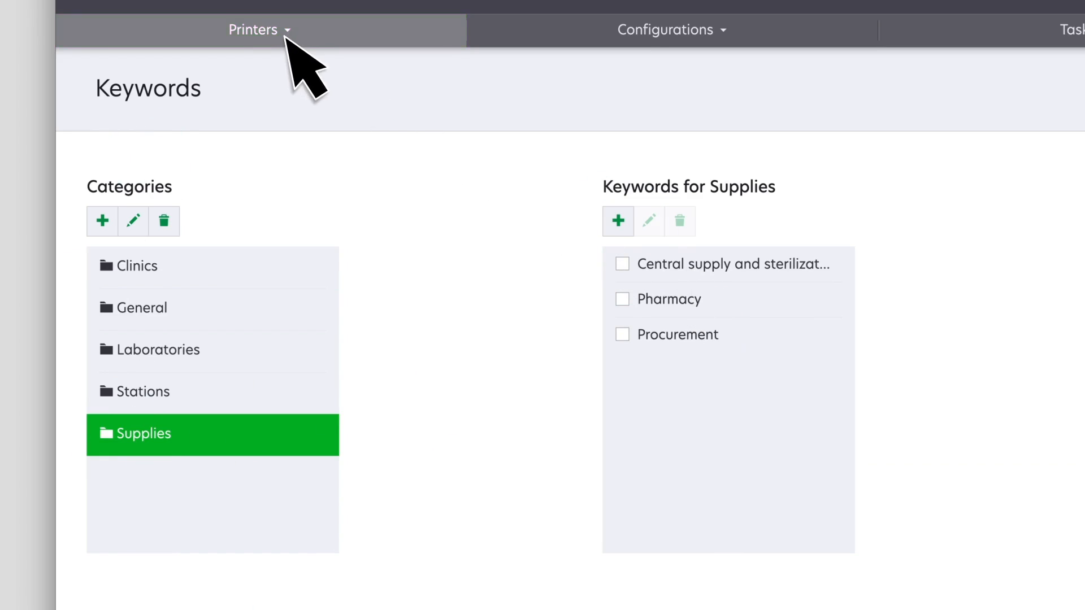
click(259, 30)
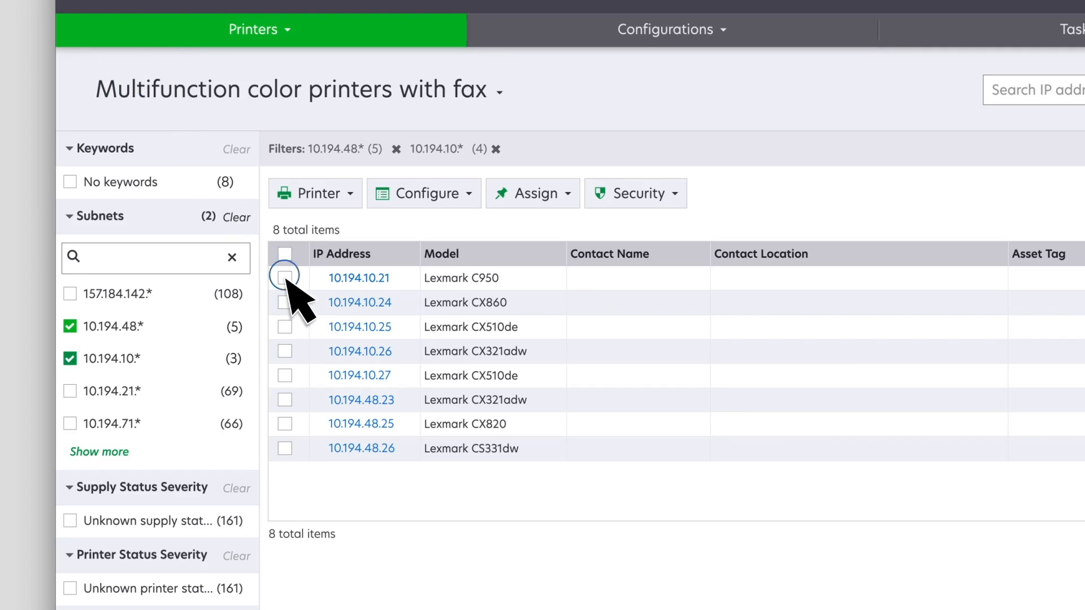
- Select printers 10.194.10.21, .24 and .26 and start assigning keywords to them
click(285, 351)
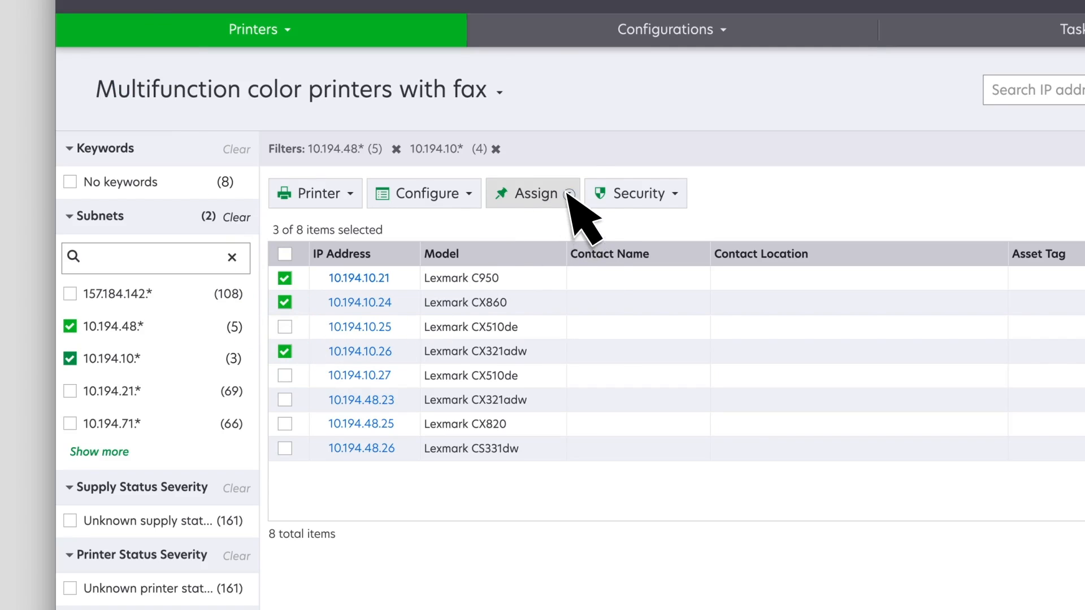
click(533, 192)
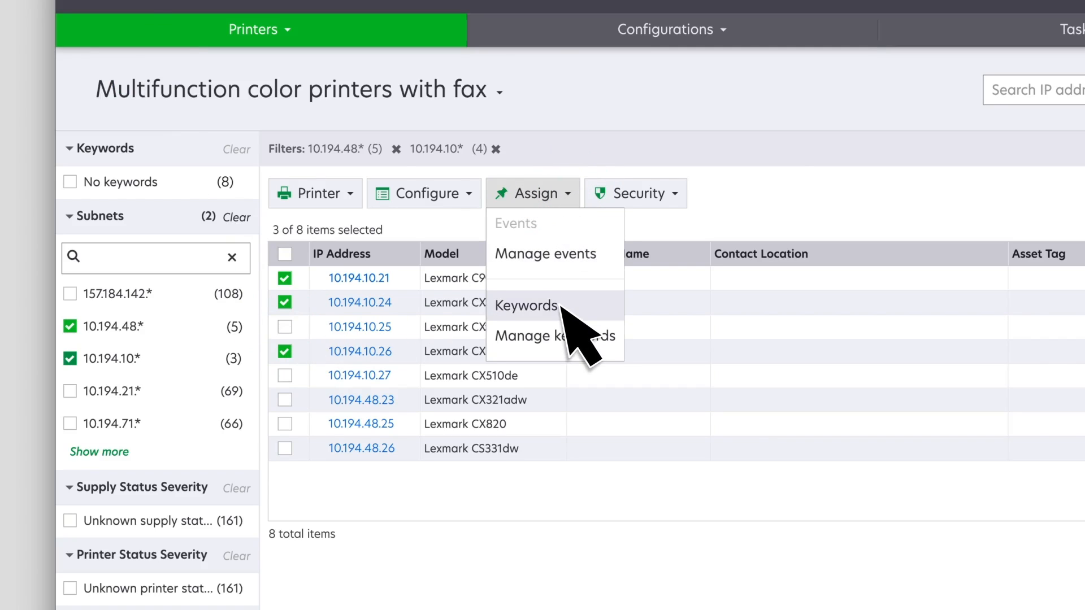
click(526, 305)
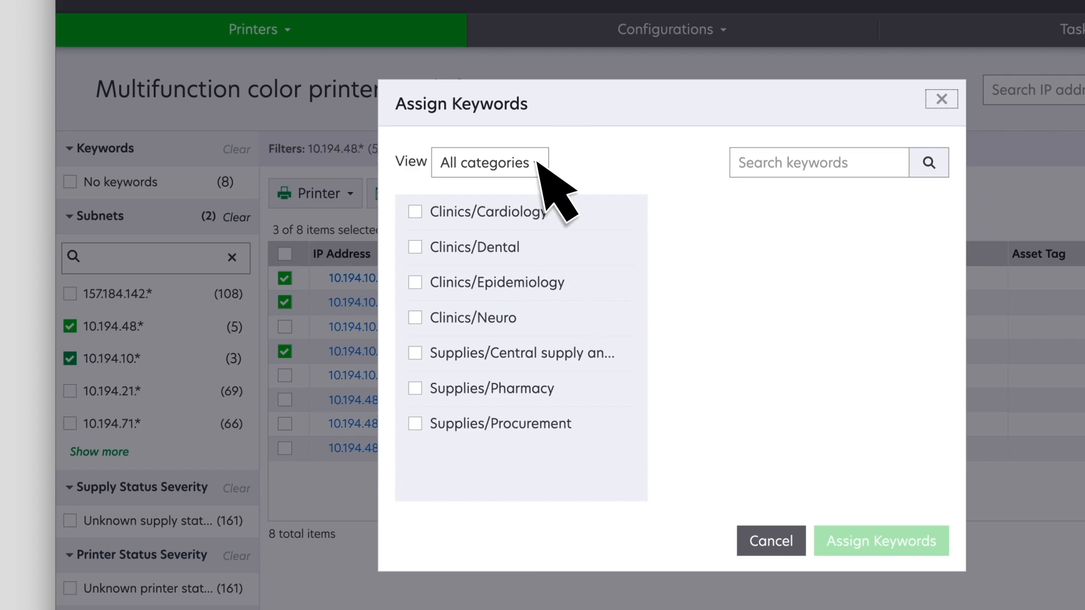
- Assign the Pharmacy keyword from Supplies and filter the list to Pharmacy[Supplies] printers
click(488, 162)
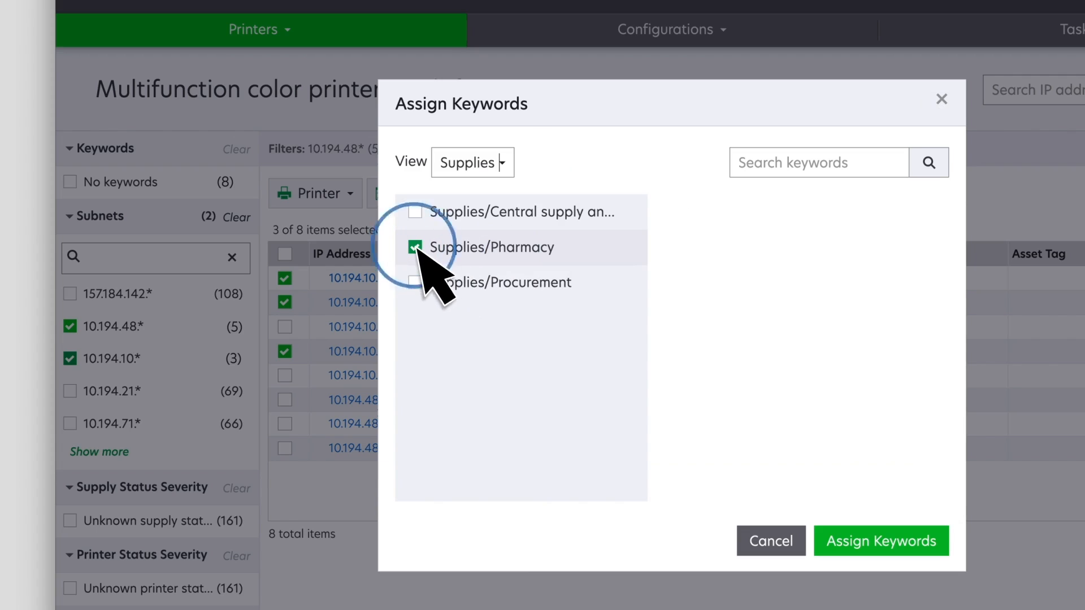
click(881, 541)
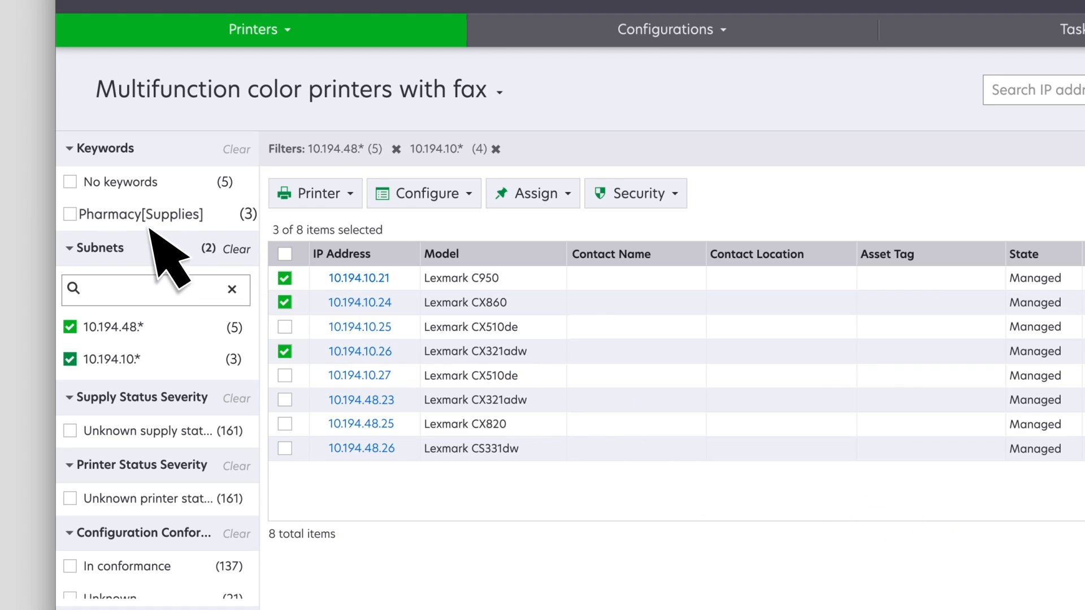
mouse_move(166, 249)
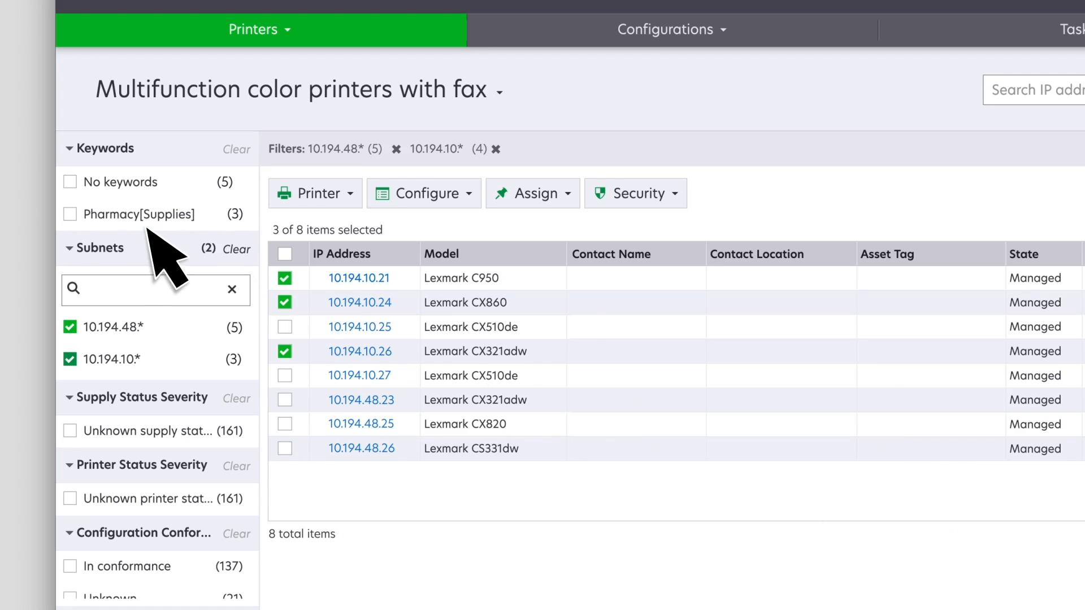
click(69, 214)
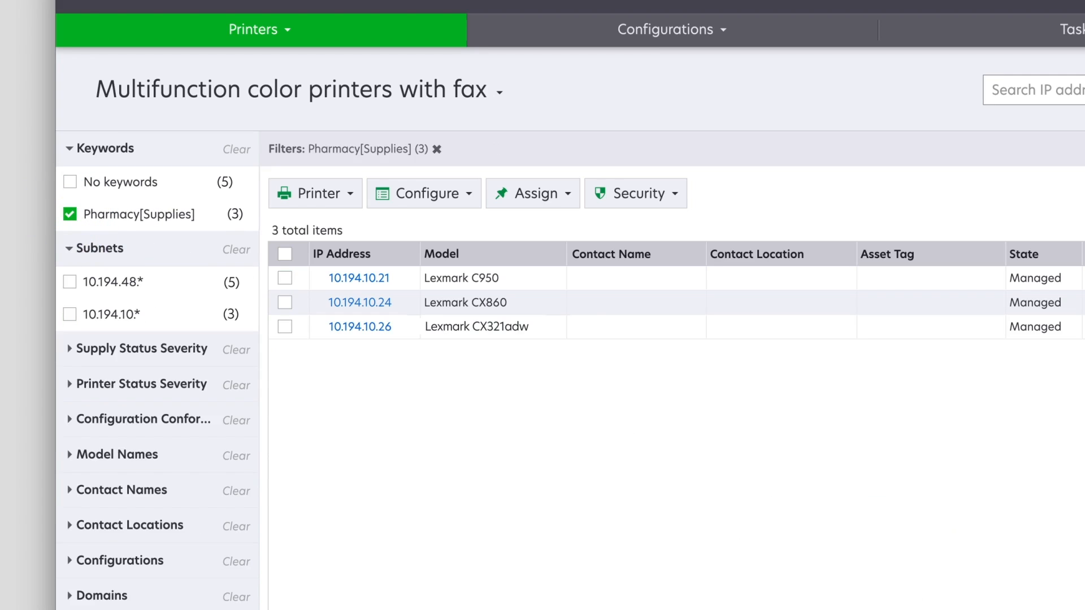